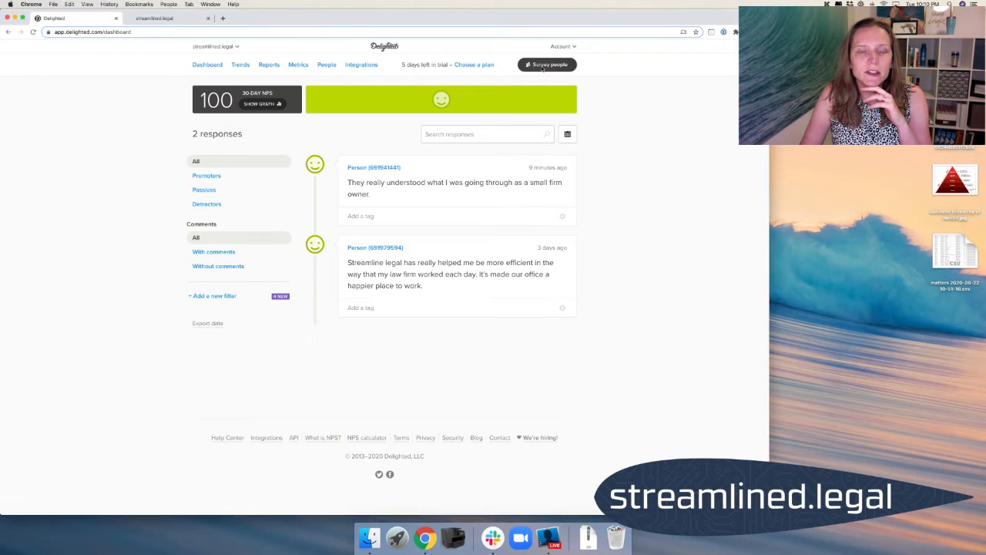
- Review the survey channels, then go to the streamlined.legal link survey page
{"action": "left_click", "coordinate": [546, 65]}
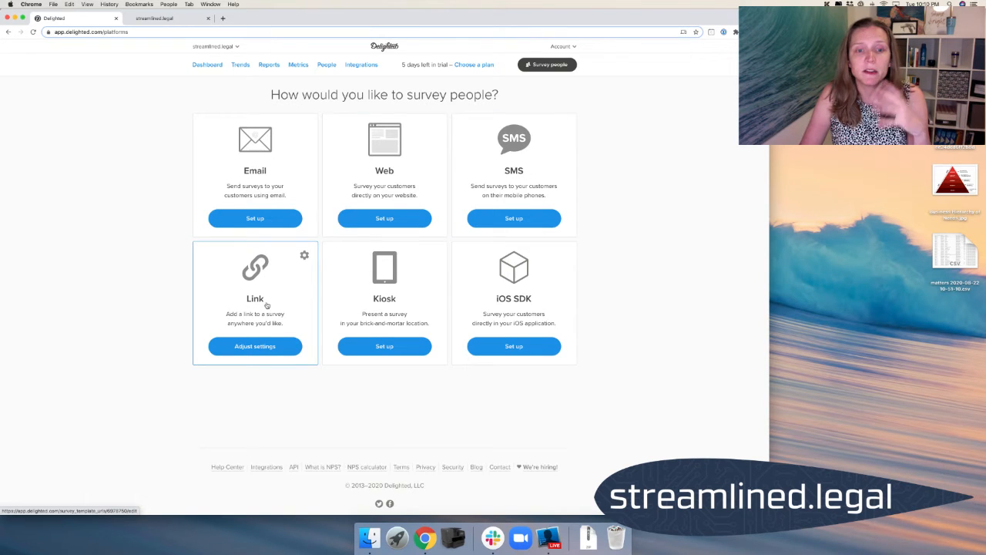
{"action": "mouse_move", "coordinate": [384, 288]}
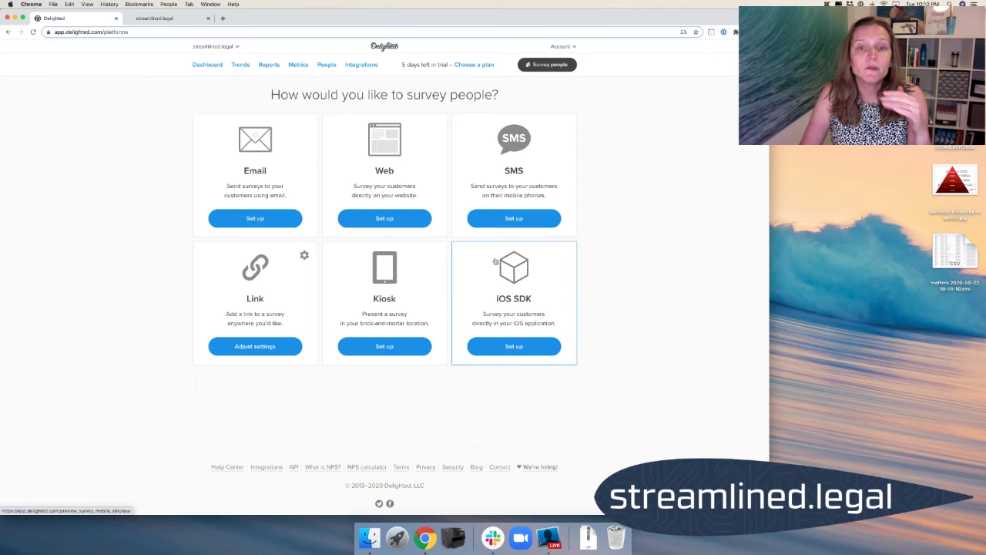
{"action": "mouse_move", "coordinate": [629, 190]}
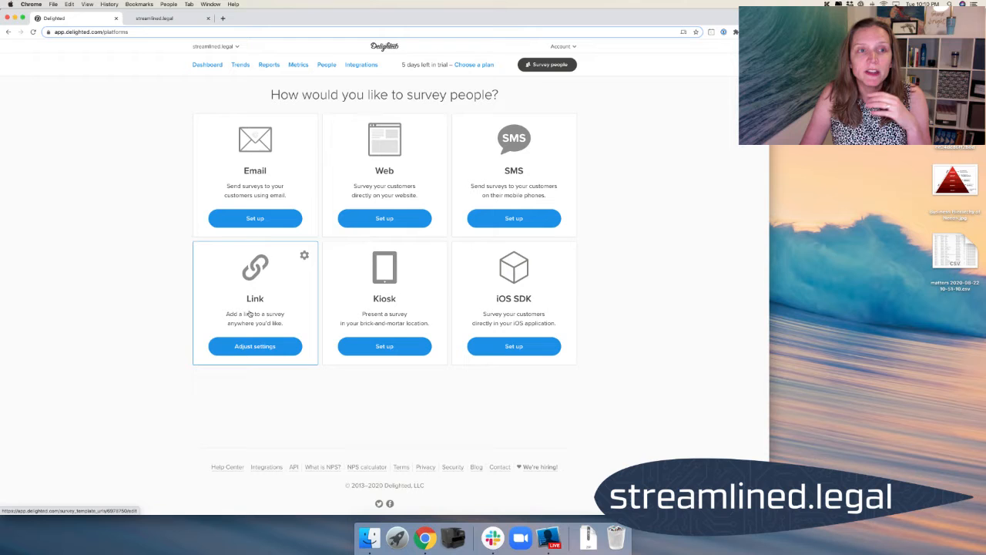
{"action": "mouse_move", "coordinate": [138, 214]}
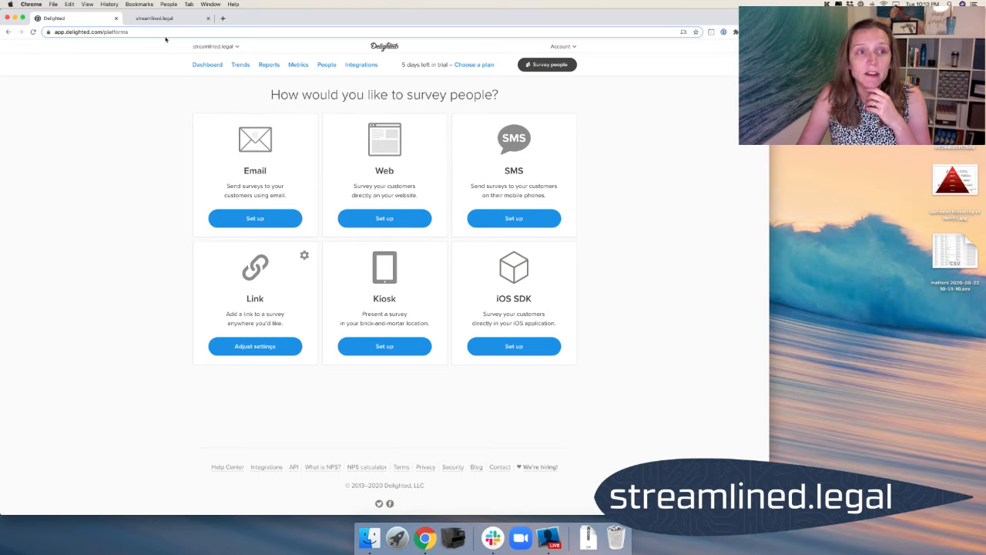
{"action": "left_click", "coordinate": [154, 17]}
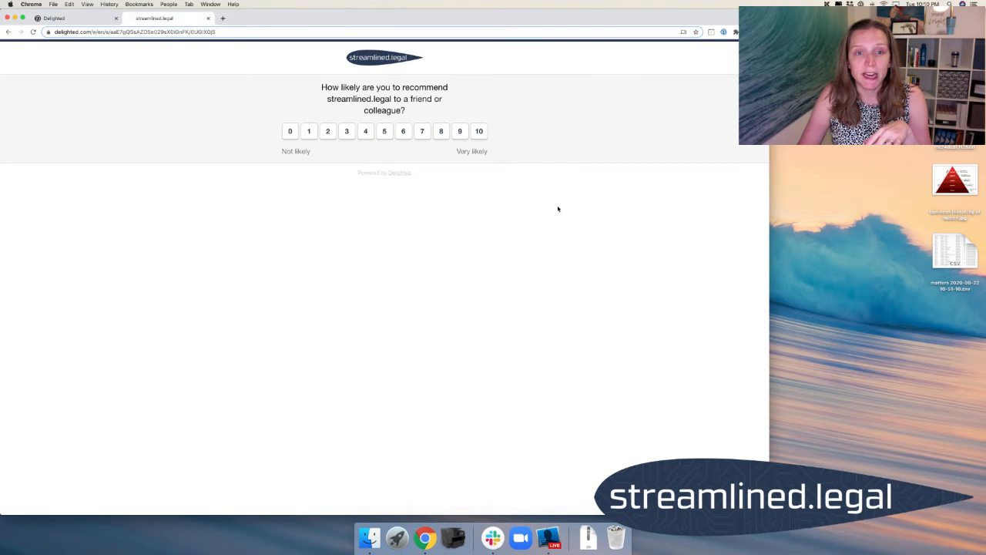
{"action": "mouse_move", "coordinate": [417, 202]}
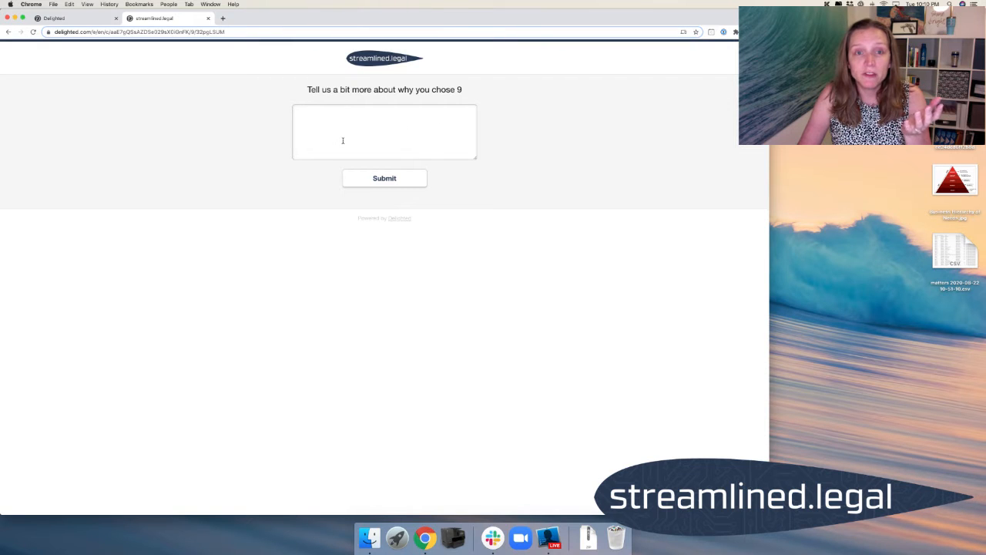
- Score 9 with comment "They were so easy to talk to!" and submit
{"action": "type", "text": "They were so easy to talk to!"}
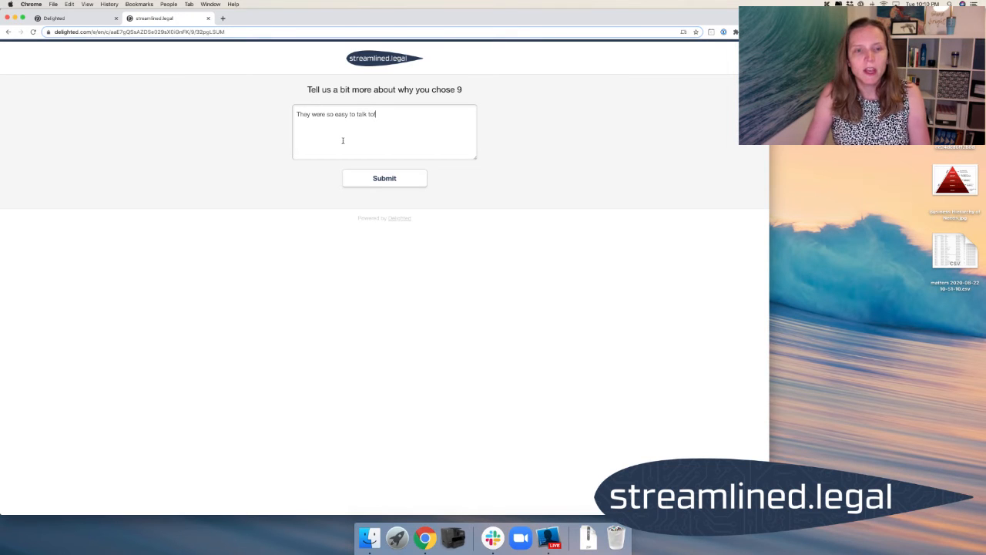
{"action": "left_click", "coordinate": [384, 178]}
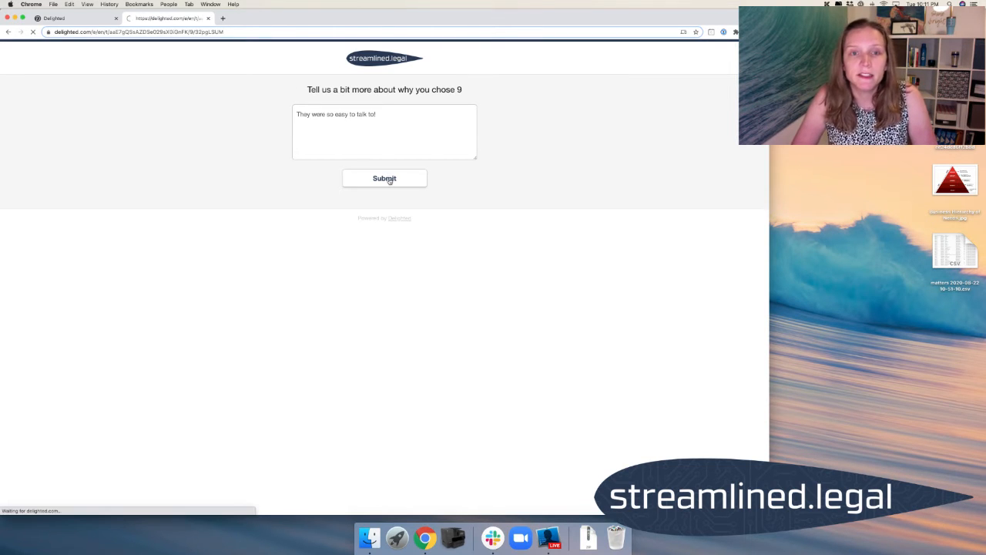
{"action": "left_click", "coordinate": [383, 178]}
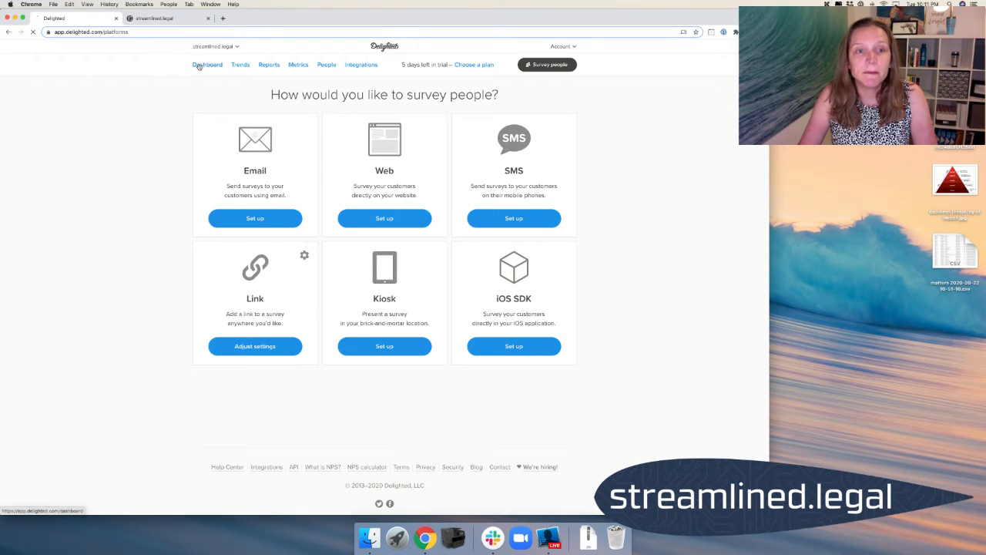
- Open the Dashboard listing the new comment above the earlier response, NPS 100
{"action": "left_click", "coordinate": [207, 64]}
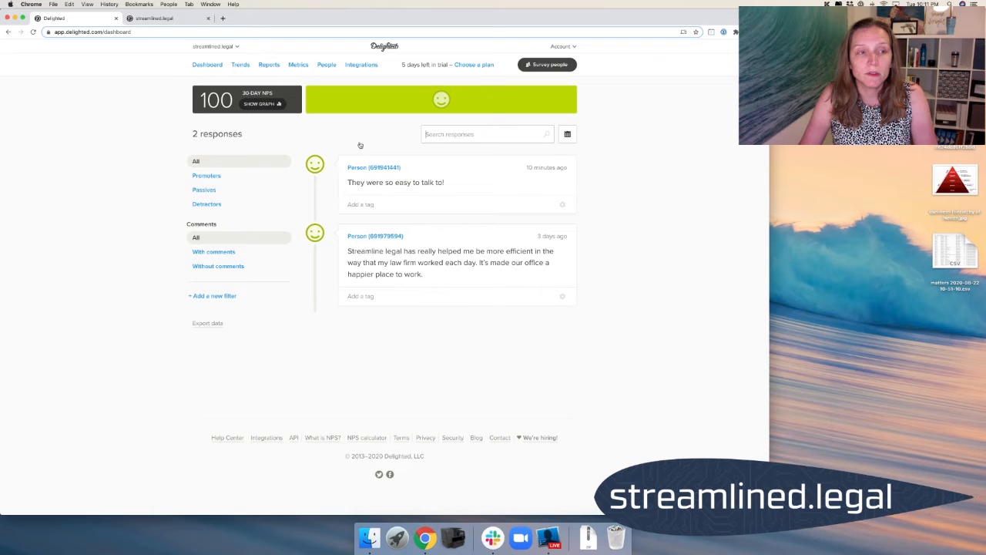
{"action": "left_click", "coordinate": [33, 32]}
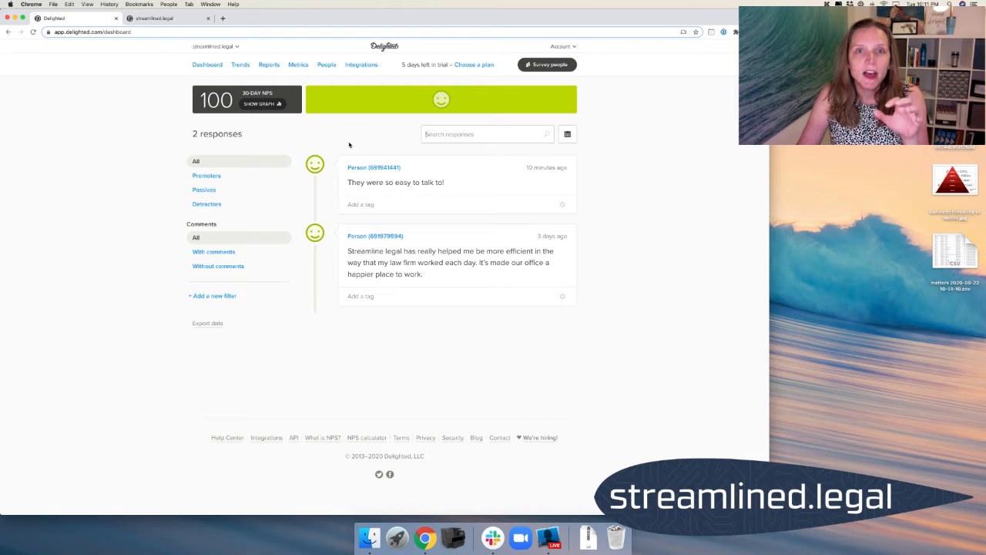
{"action": "mouse_move", "coordinate": [632, 114]}
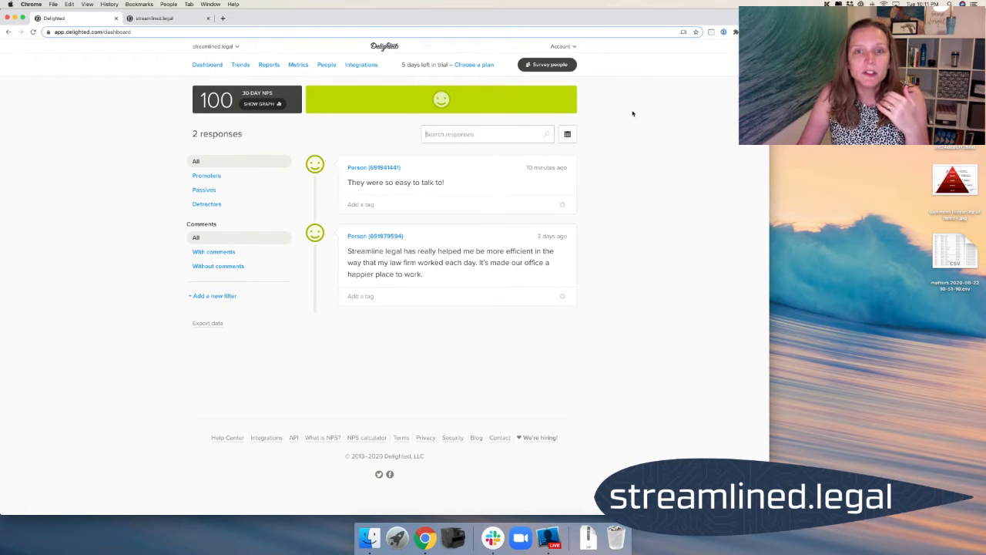